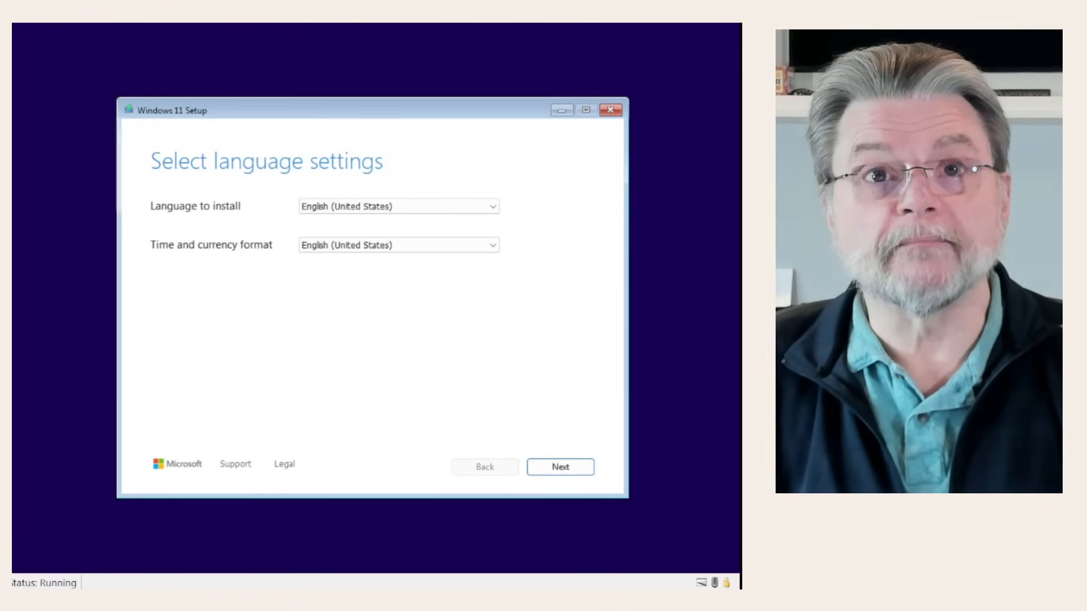
Launch an administrator command prompt with Shift+F10 and run diskpart.
{"action": "key", "text": "shift+F10"}
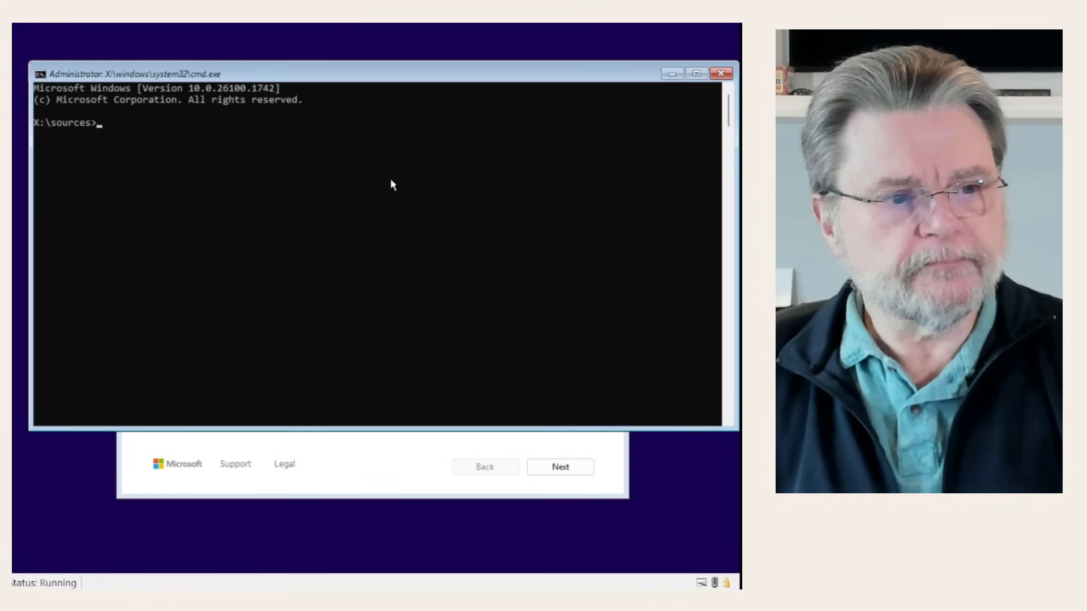
{"action": "type", "text": "diskpart"}
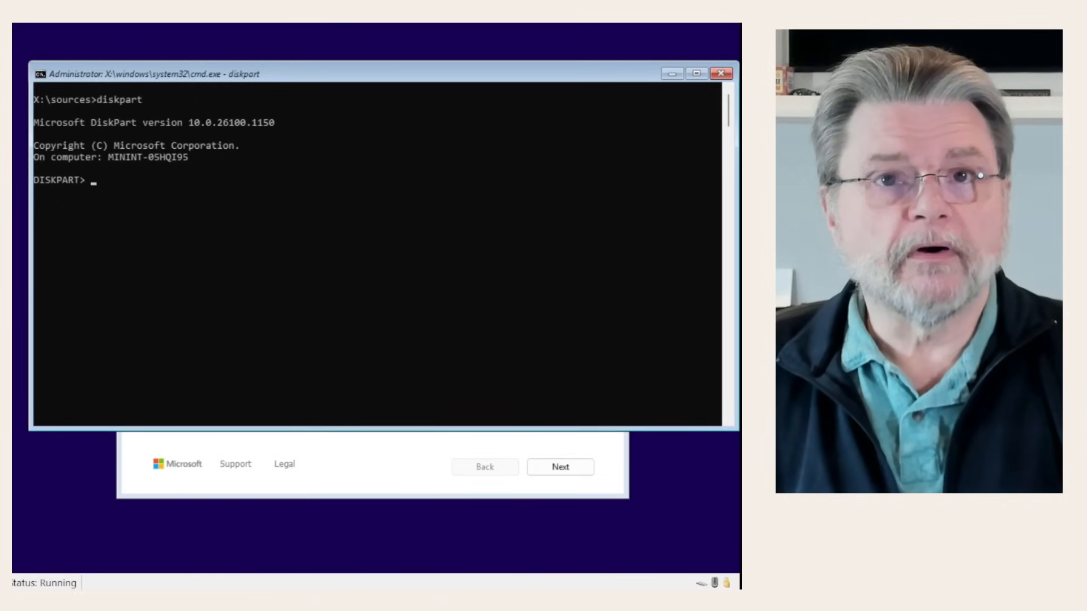
Run list disk, select disk 0, clean it and convert it to GPT.
{"action": "type", "text": "list disk"}
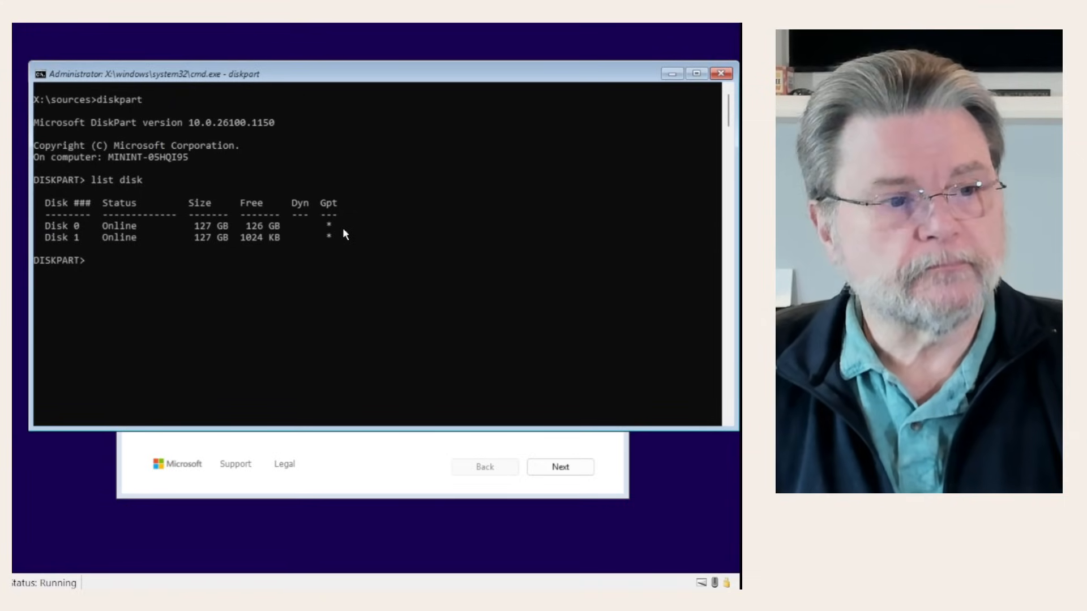
{"action": "type", "text": "select"}
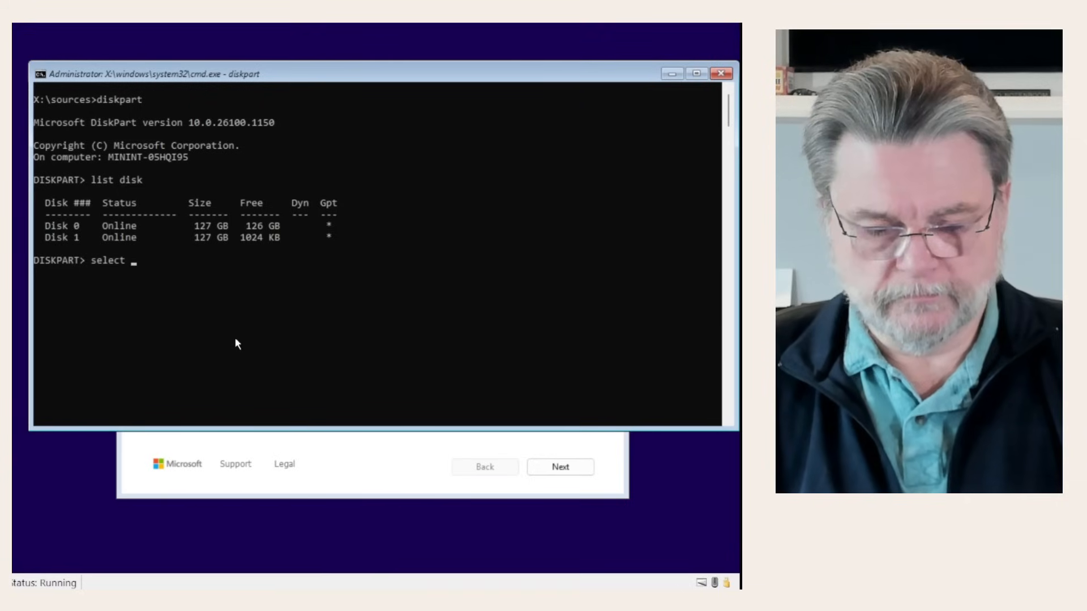
{"action": "type", "text": "disk 0"}
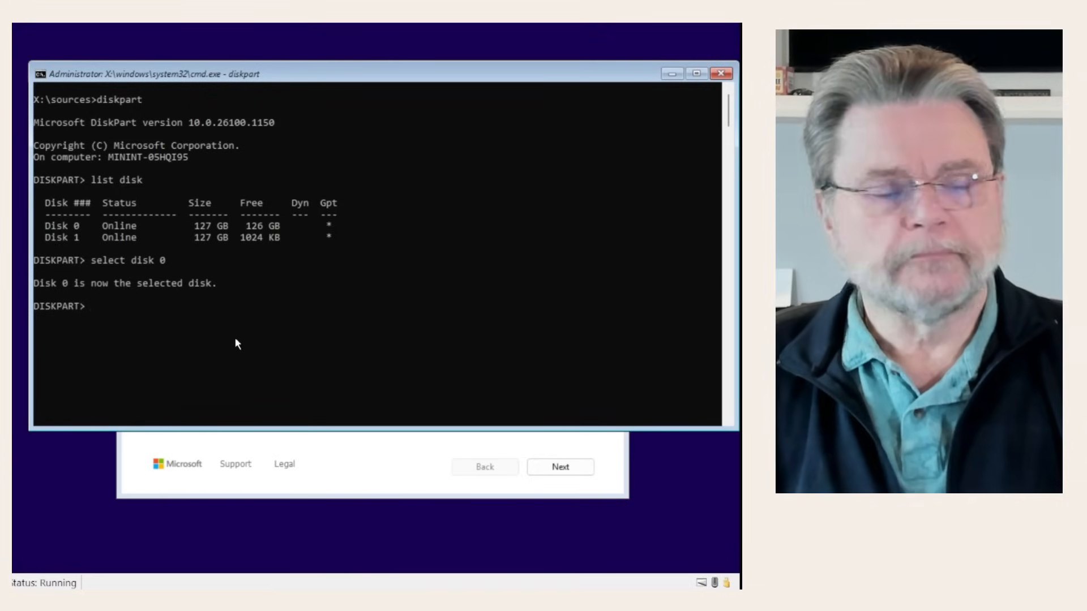
{"action": "type", "text": "clean"}
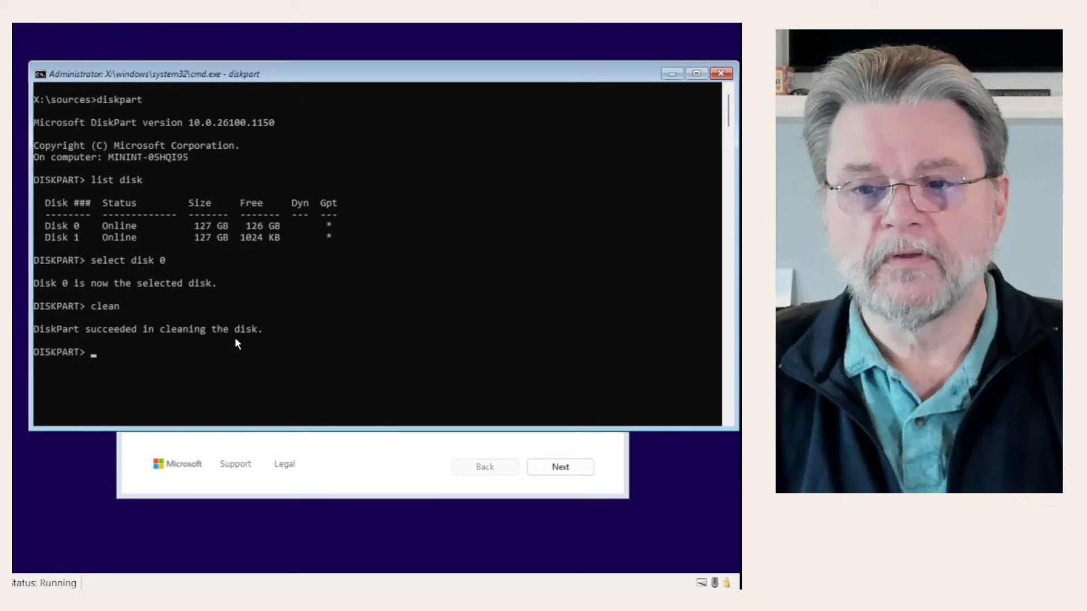
{"action": "type", "text": "convert"}
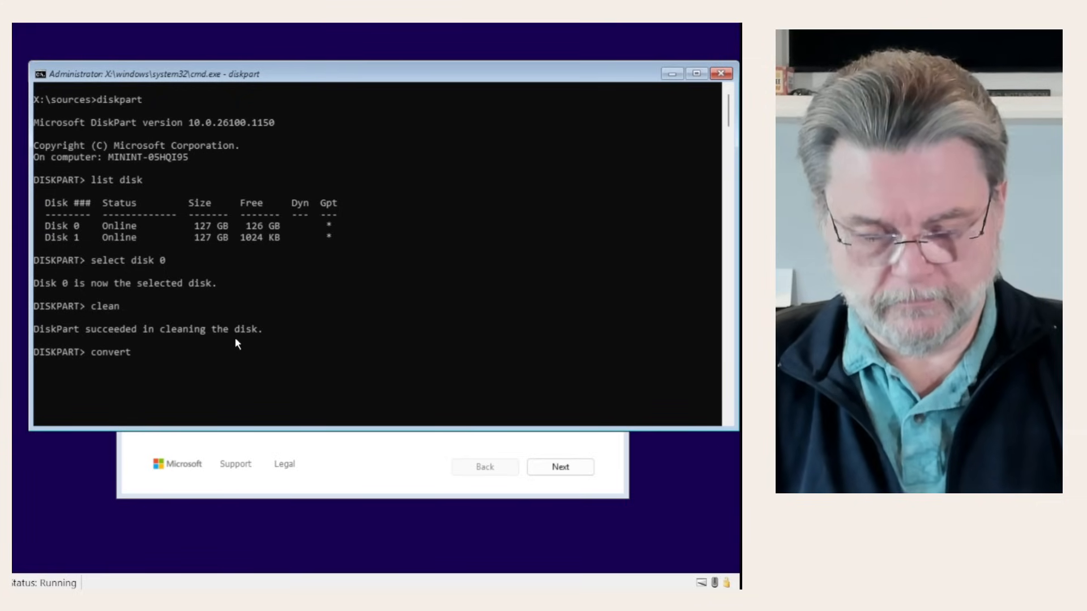
{"action": "type", "text": "gpt"}
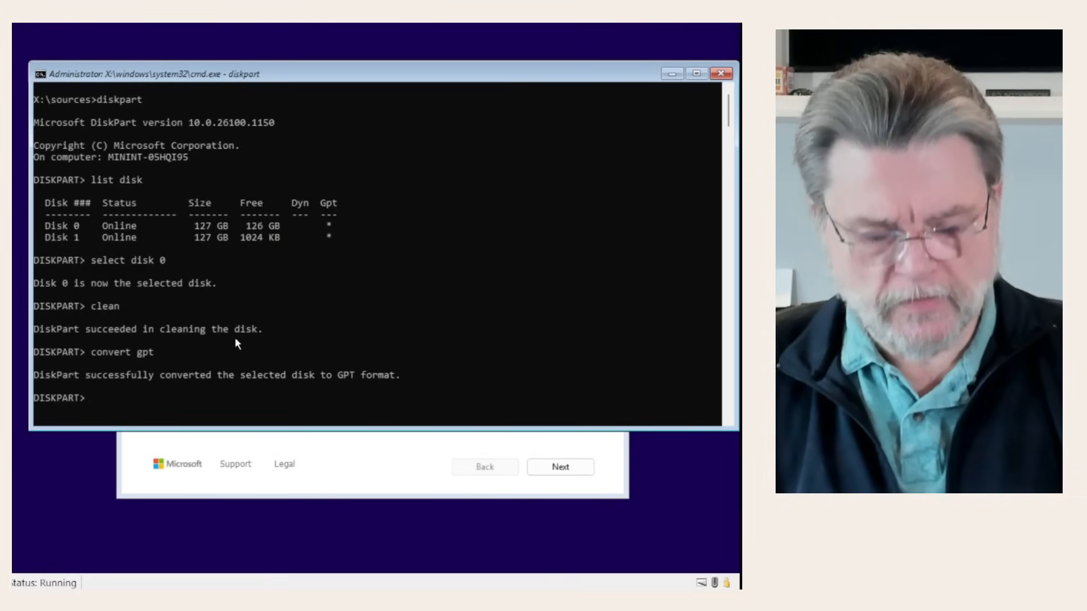
Create a 500 MB EFI partition on Disk 0 and format it as FAT32.
{"action": "type", "text": "create parti"}
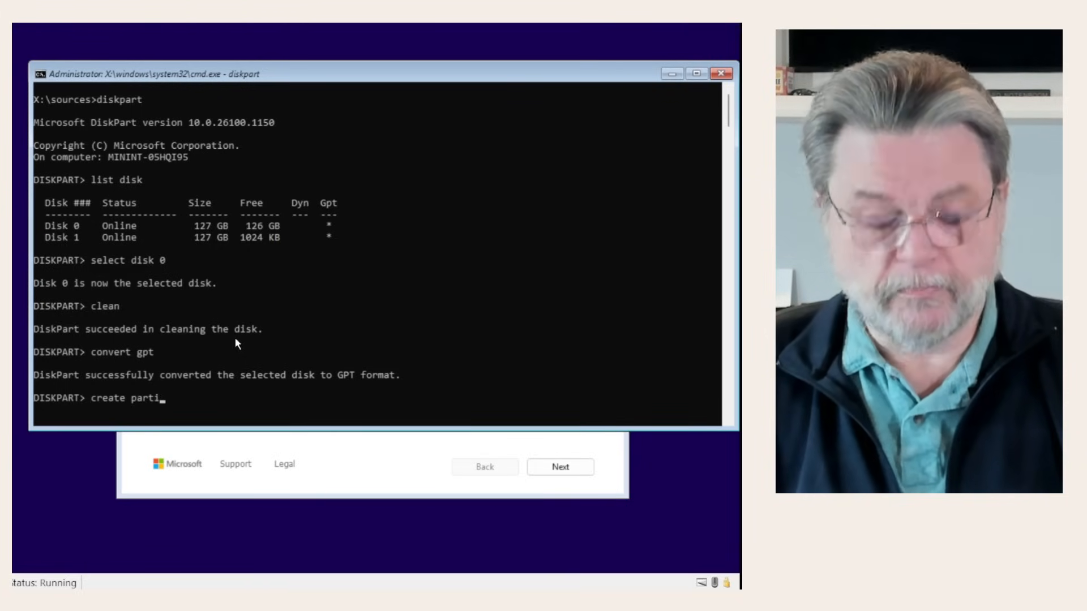
{"action": "type", "text": "tion"}
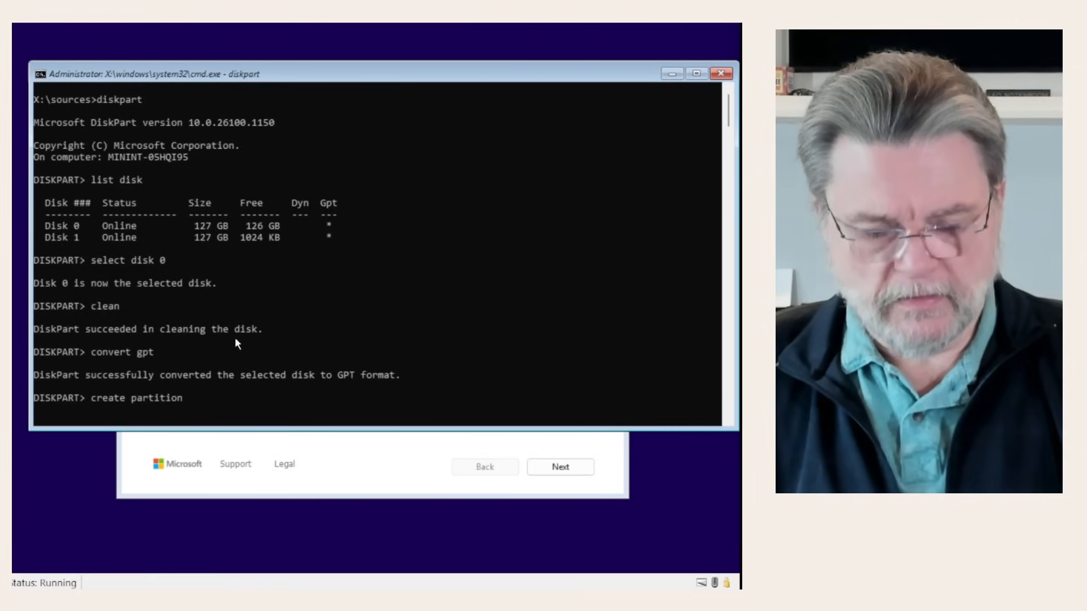
{"action": "type", "text": "efi"}
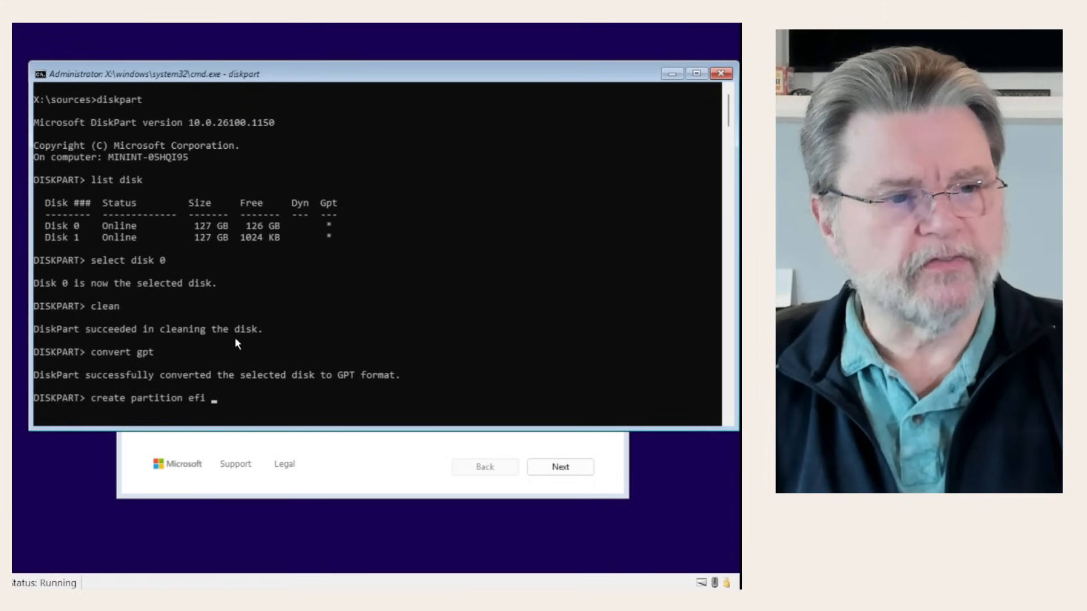
{"action": "type", "text": "size=500"}
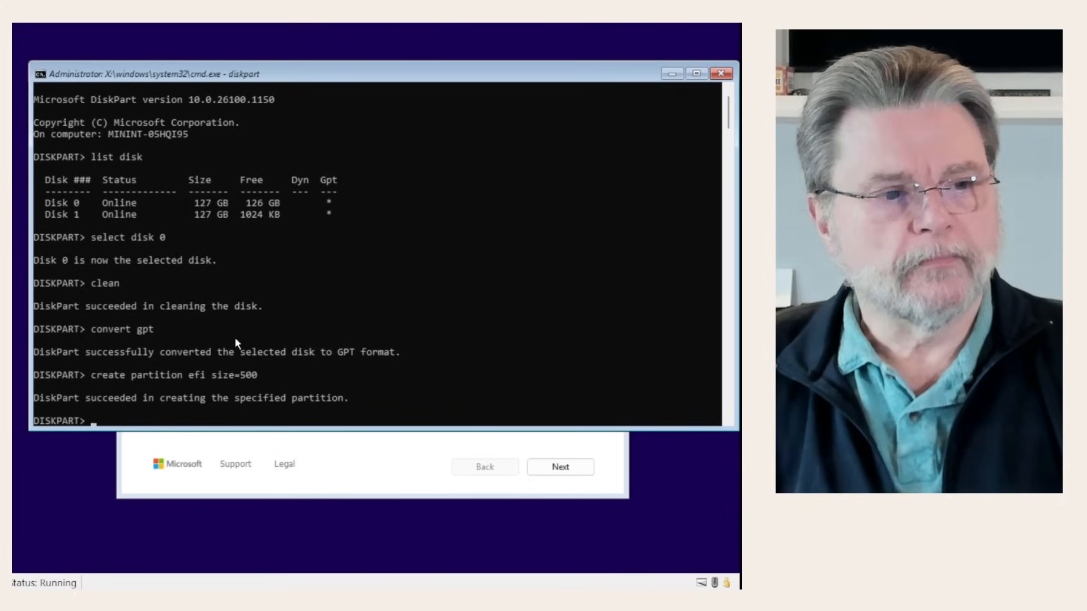
{"action": "type", "text": "format fs=fat32"}
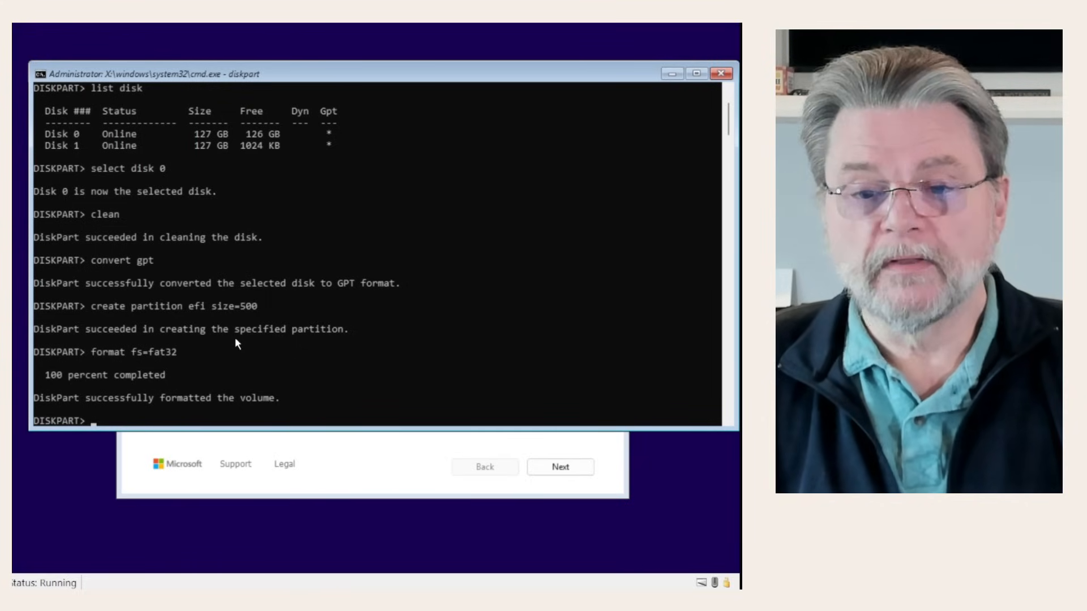
Create a primary partition filling the remaining space on Disk 0.
{"action": "type", "text": "create pa"}
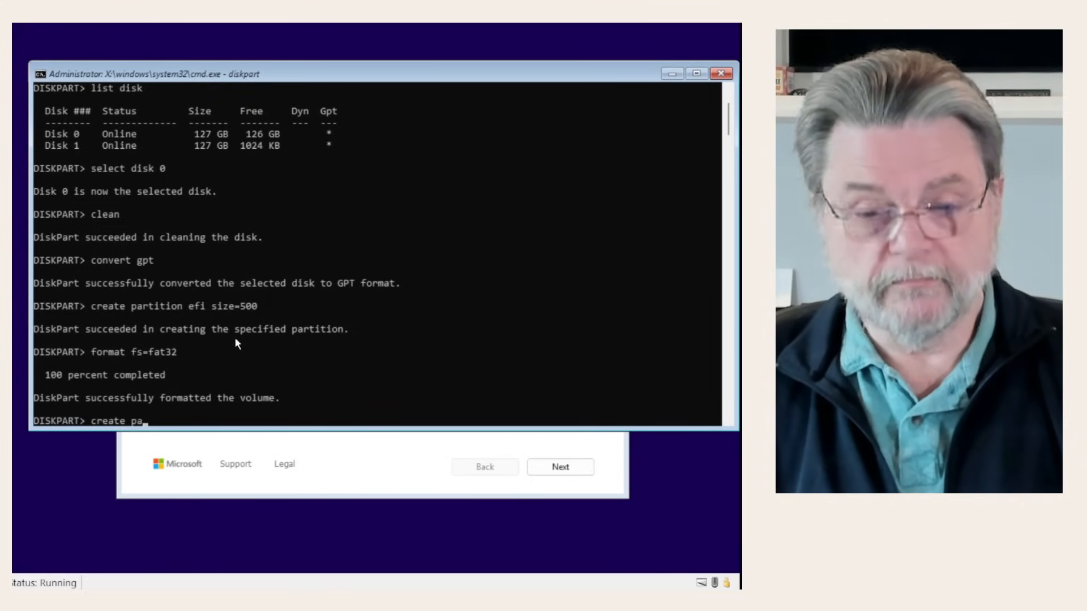
{"action": "type", "text": "rtition"}
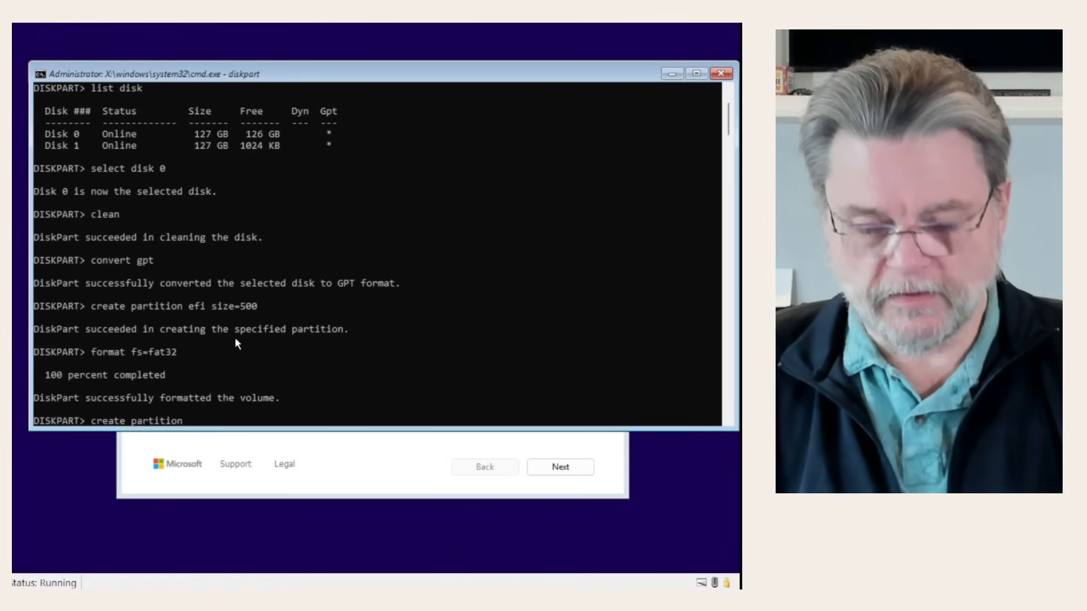
{"action": "type", "text": "primaryt"}
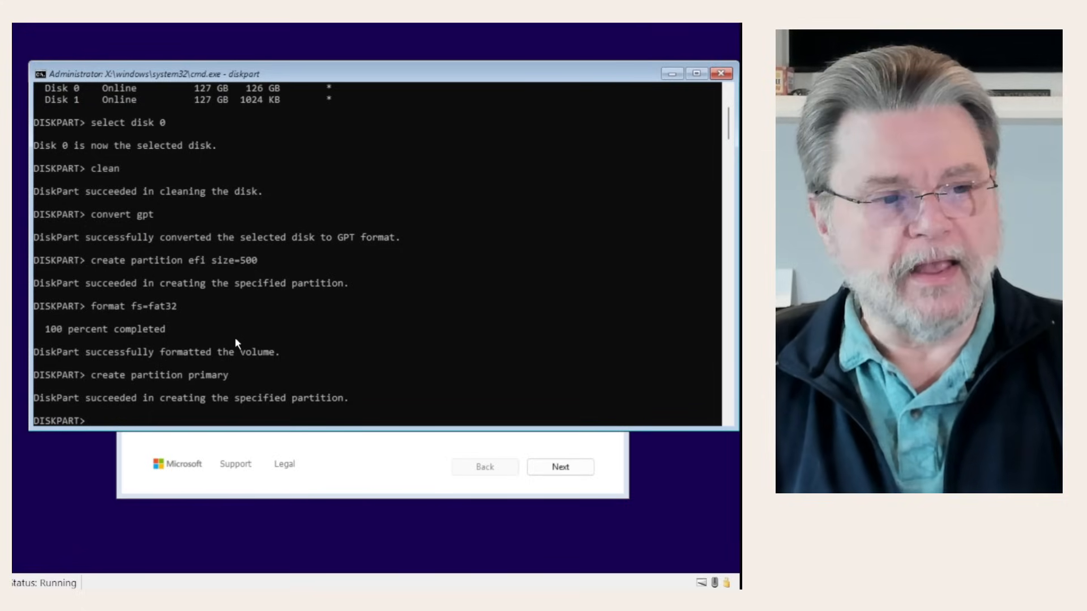
Run format fs=ntfs quick on the new primary partition.
{"action": "type", "text": "format fs=ntfs quick"}
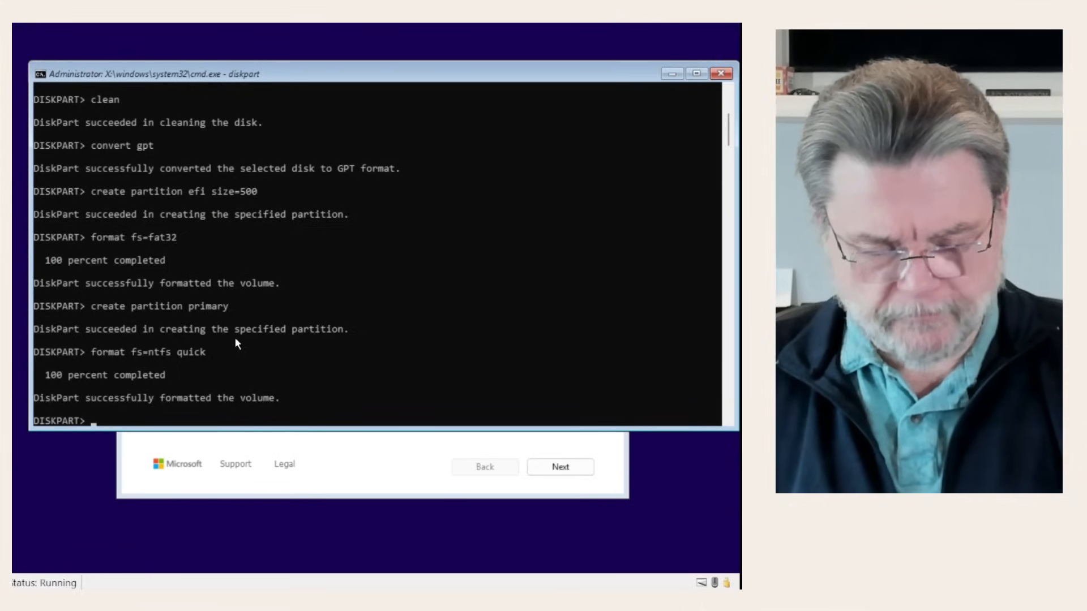
Select volume 2 and assign it drive letter C.
{"action": "type", "text": "showvo"}
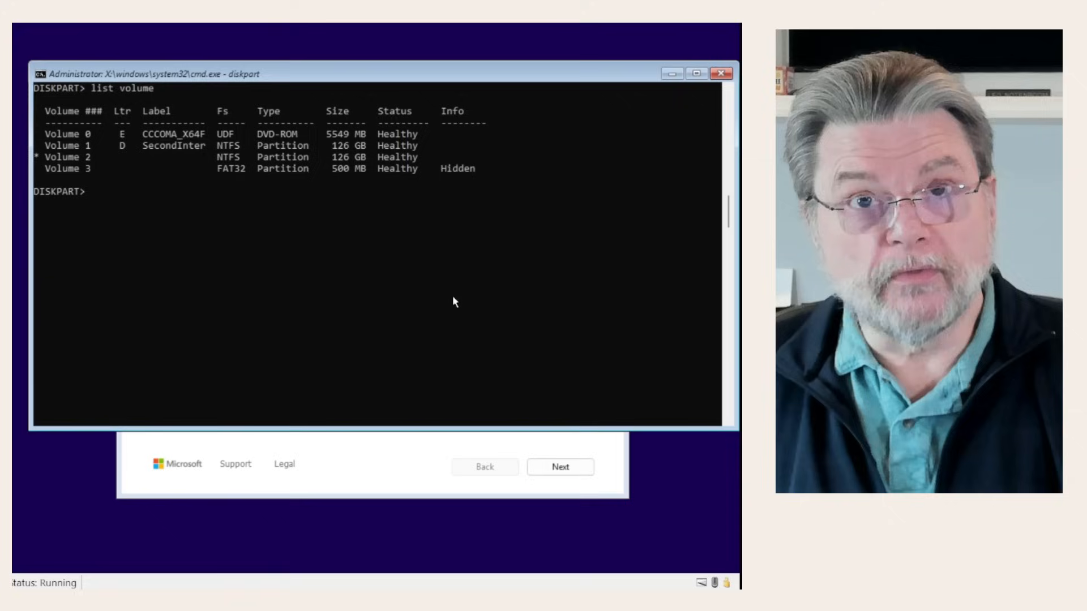
{"action": "type", "text": "select volume 2"}
{"action": "type", "text": "assign l"}
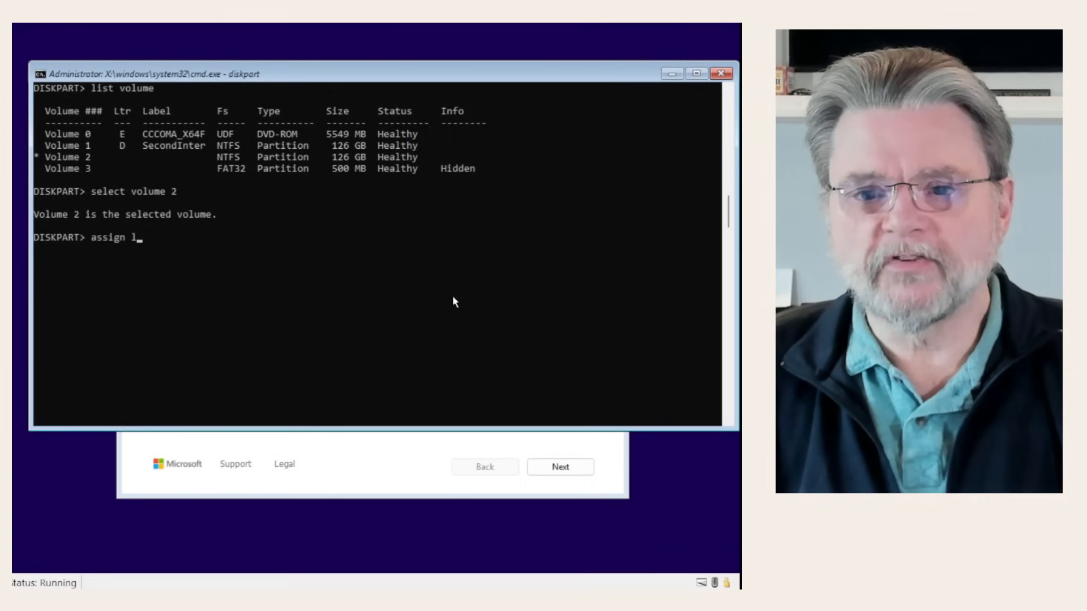
{"action": "type", "text": "etter="}
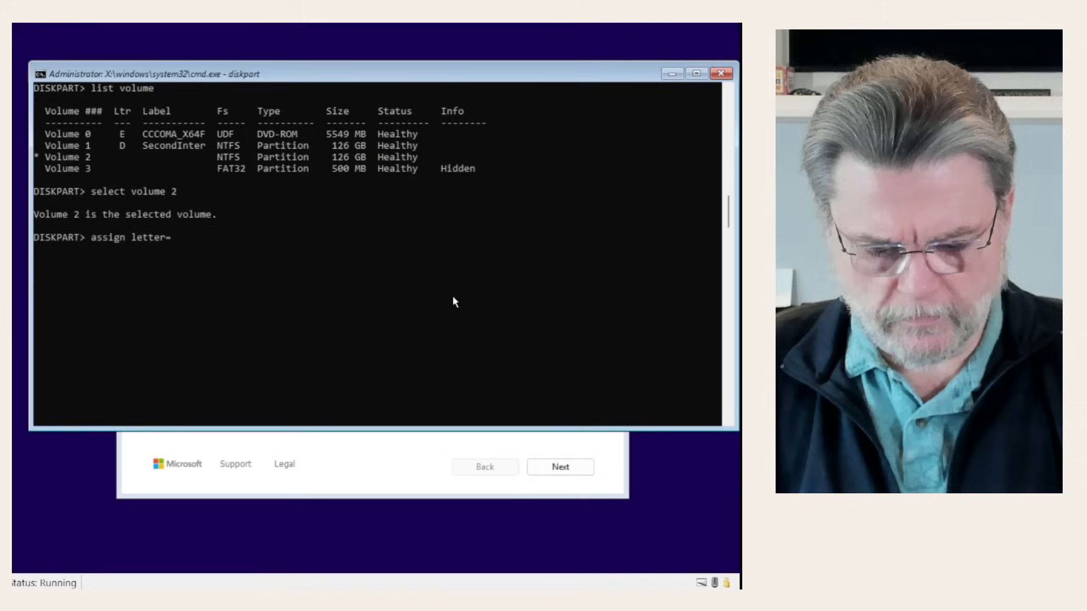
{"action": "type", "text": "C"}
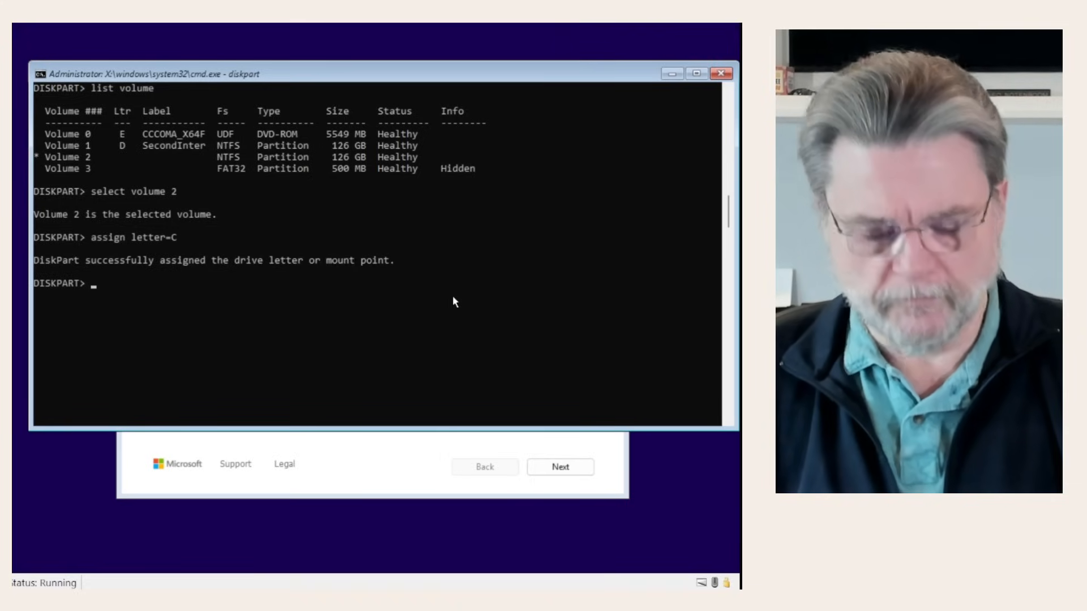
Confirm letter C with list volume, then exit DiskPart to the command prompt.
{"action": "type", "text": "list volume"}
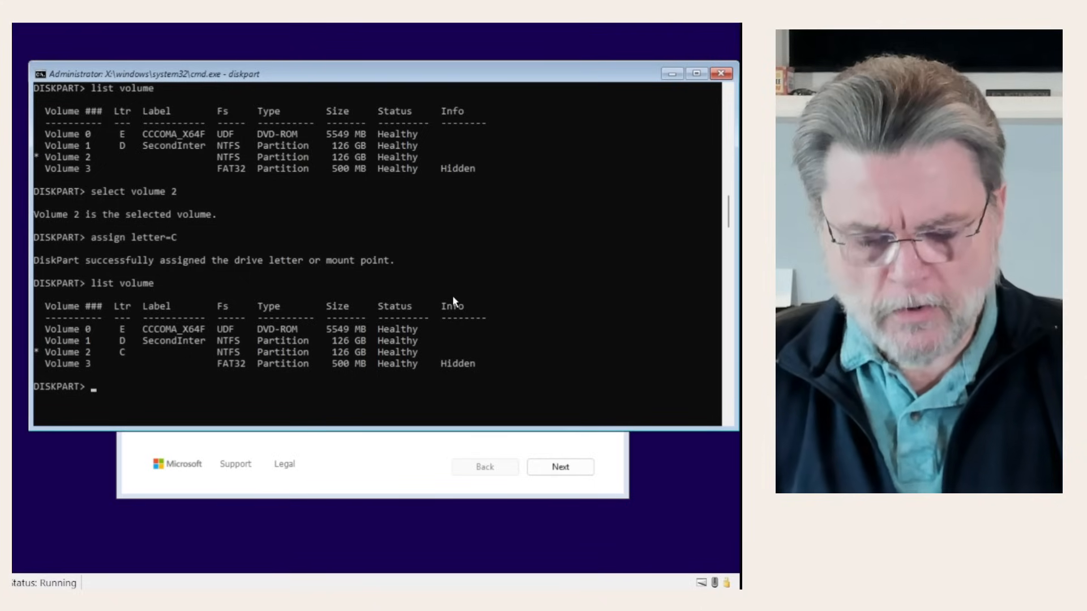
{"action": "type", "text": "exit"}
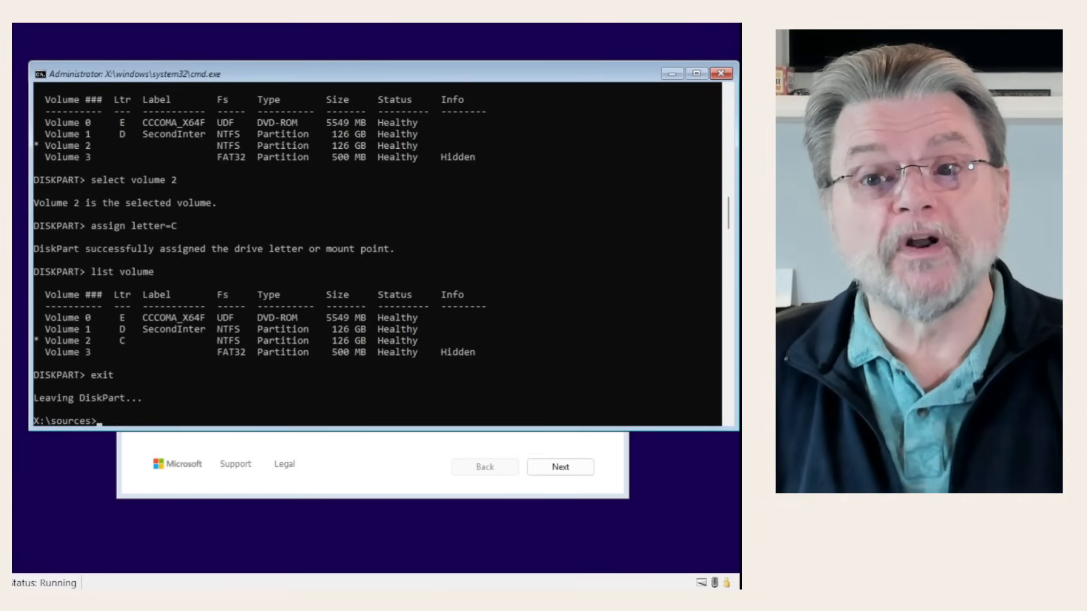
Run dism /Apply-Image from E:\Sources\install.wim index 1 to C:\ with /CheckIntegrity.
{"action": "type", "text": "dism /Apply-Image /ImageFile:\"E:\\Sources\\install.wim\" /Index:1 /ApplyDir:C:\\ /CheckIntegrity"}
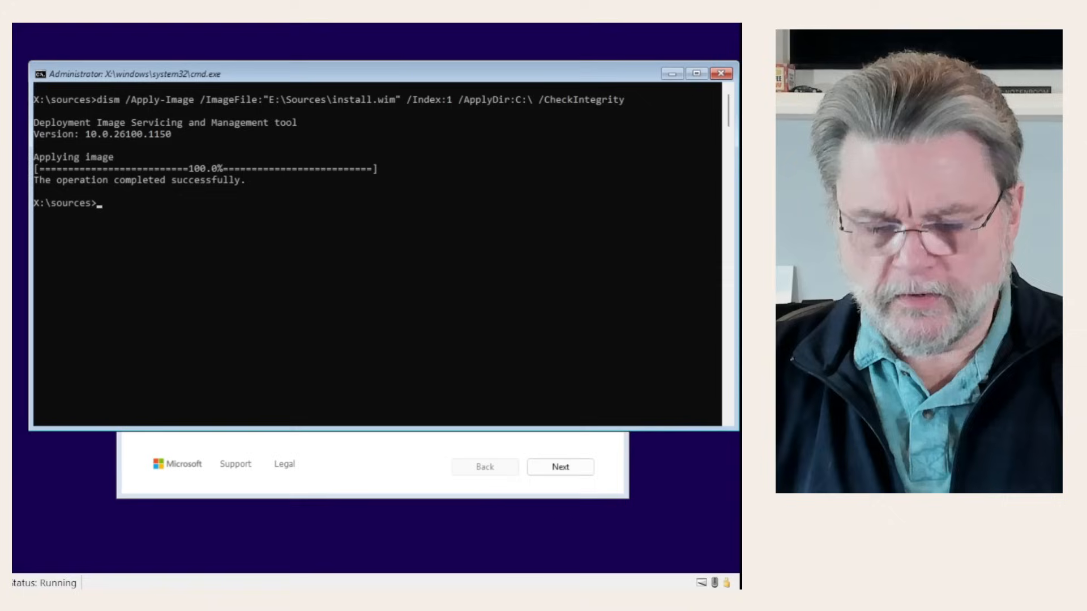
Mount the EFI system partition as Z: with mountvol z: /S.
{"action": "type", "text": "mountvol z"}
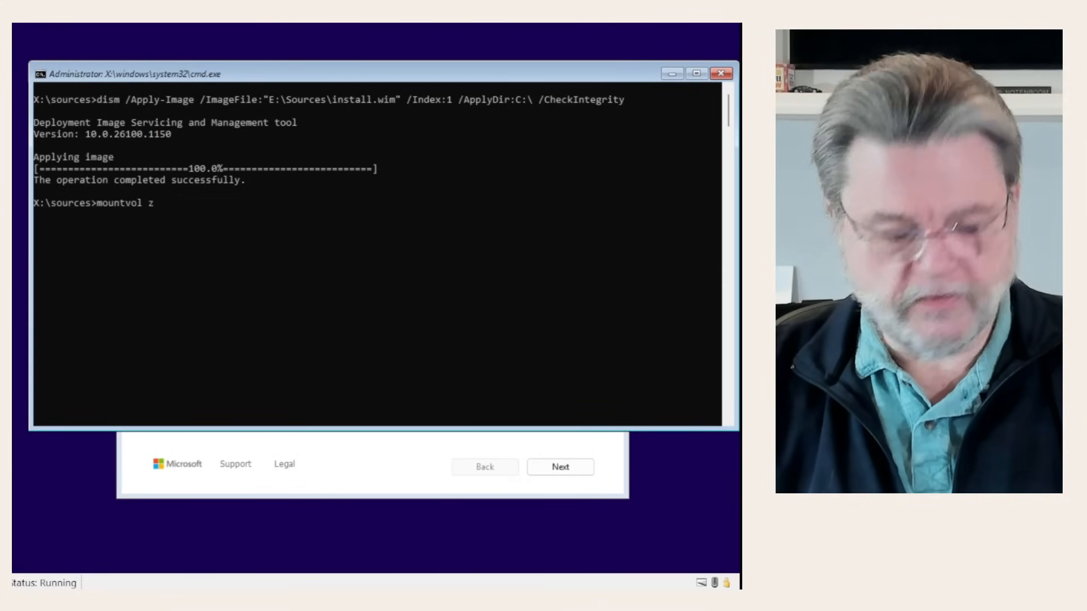
{"action": "type", "text": ": /S"}
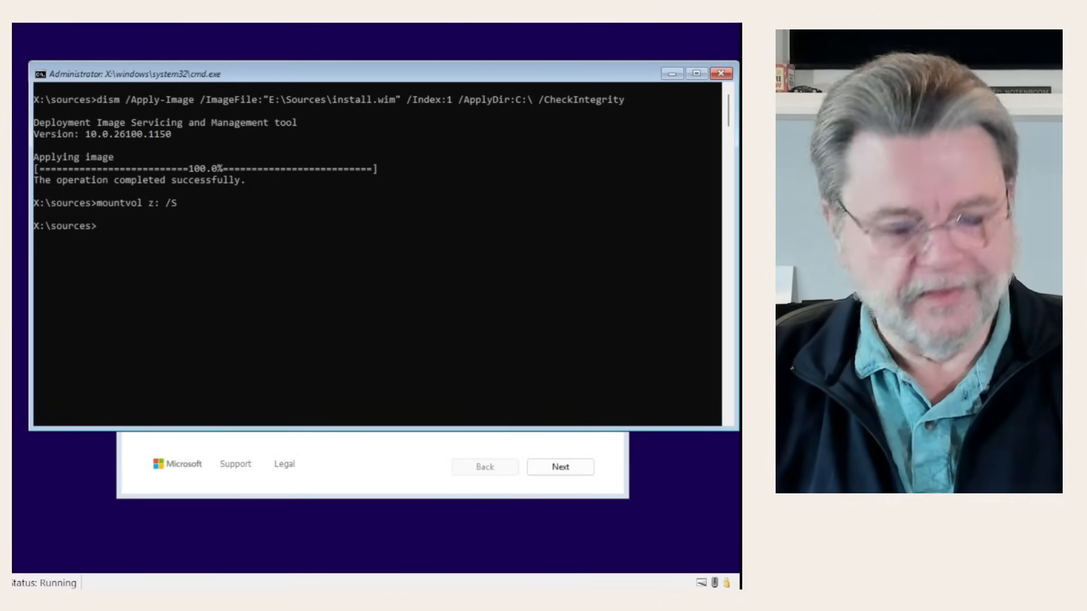
Run bcdboot c:\windows /s Z: /f UEFI to write the UEFI boot files.
{"action": "type", "text": "bcb"}
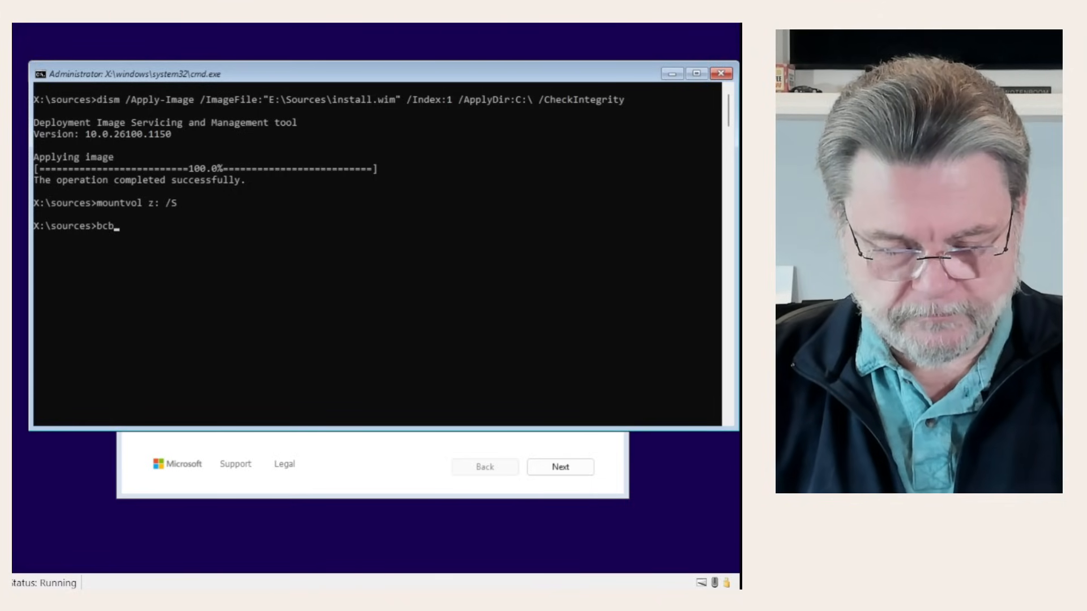
{"action": "type", "text": "dboot c:"}
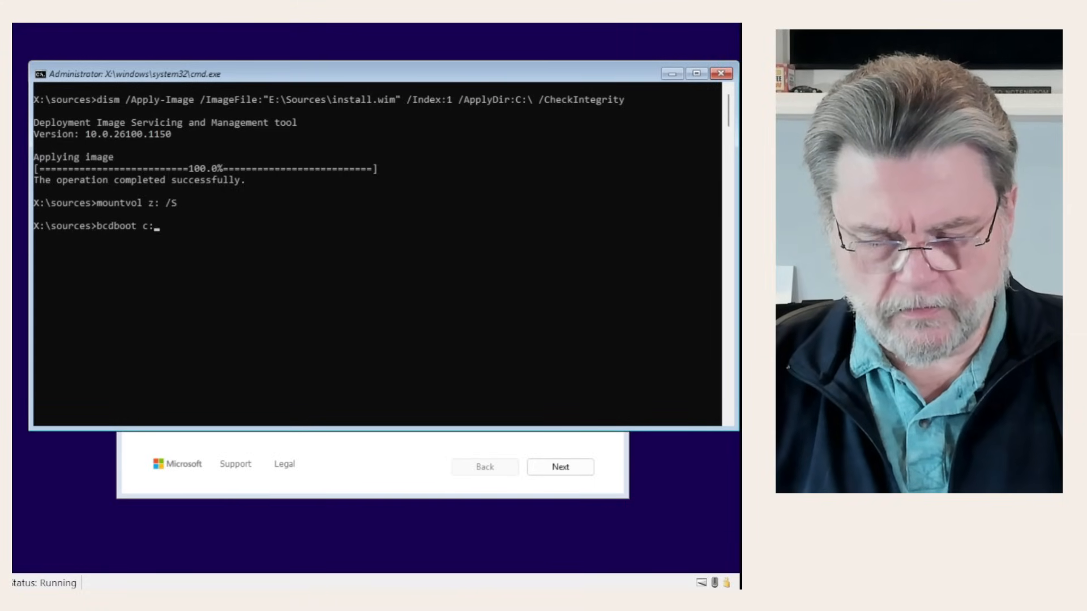
{"action": "type", "text": "\\windows"}
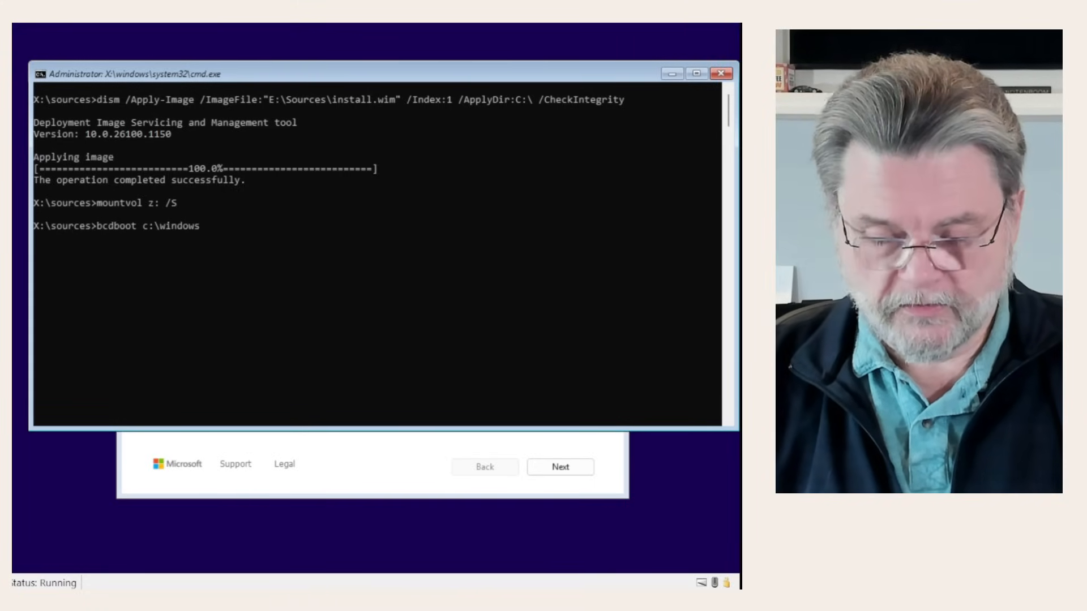
{"action": "type", "text": "/s Z:"}
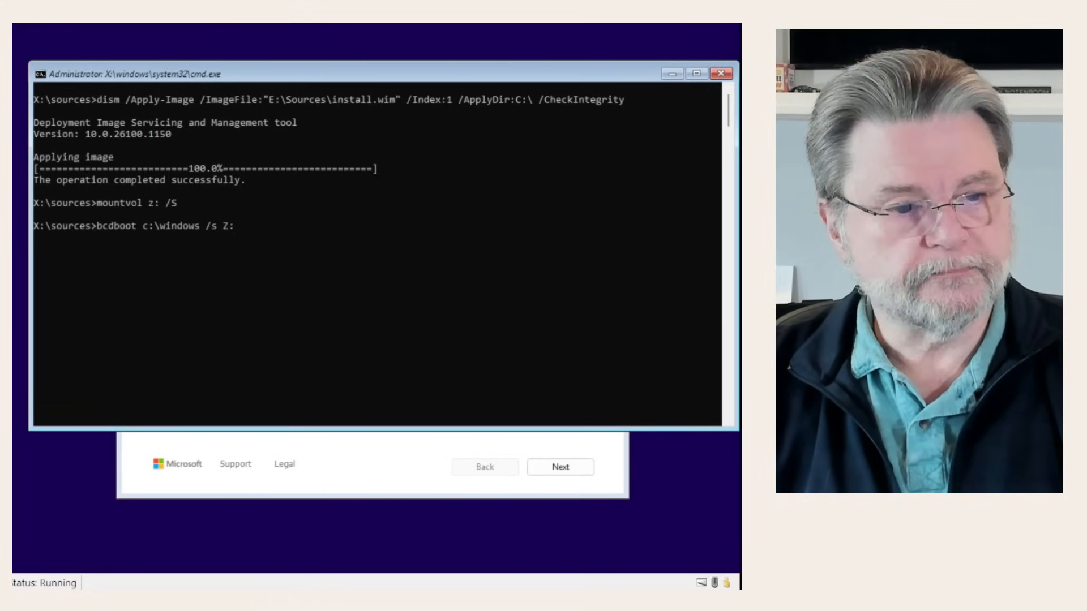
{"action": "type", "text": "/f"}
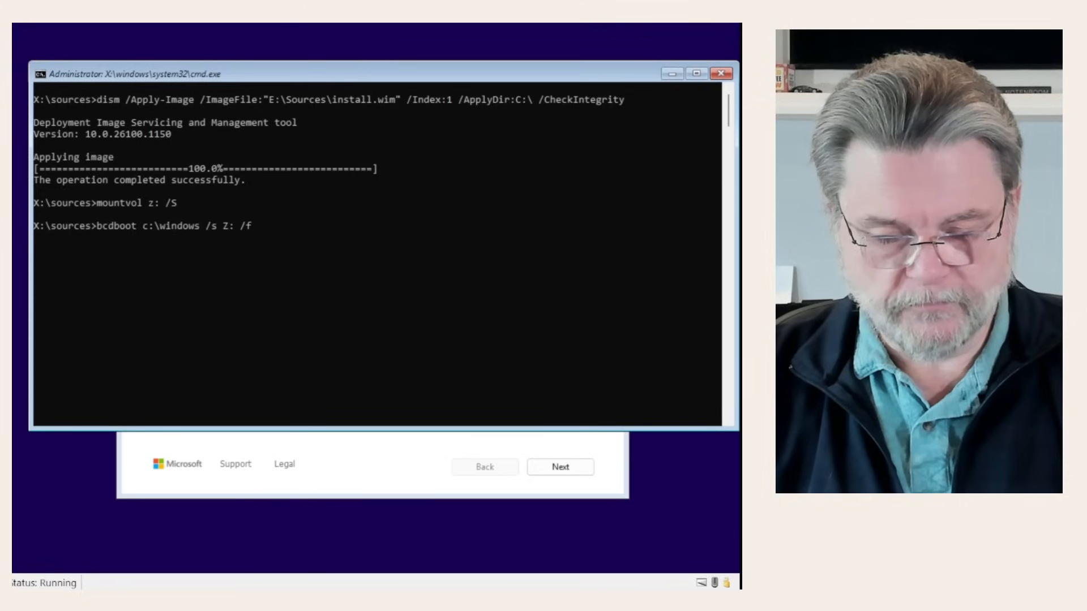
{"action": "type", "text": "UEFI"}
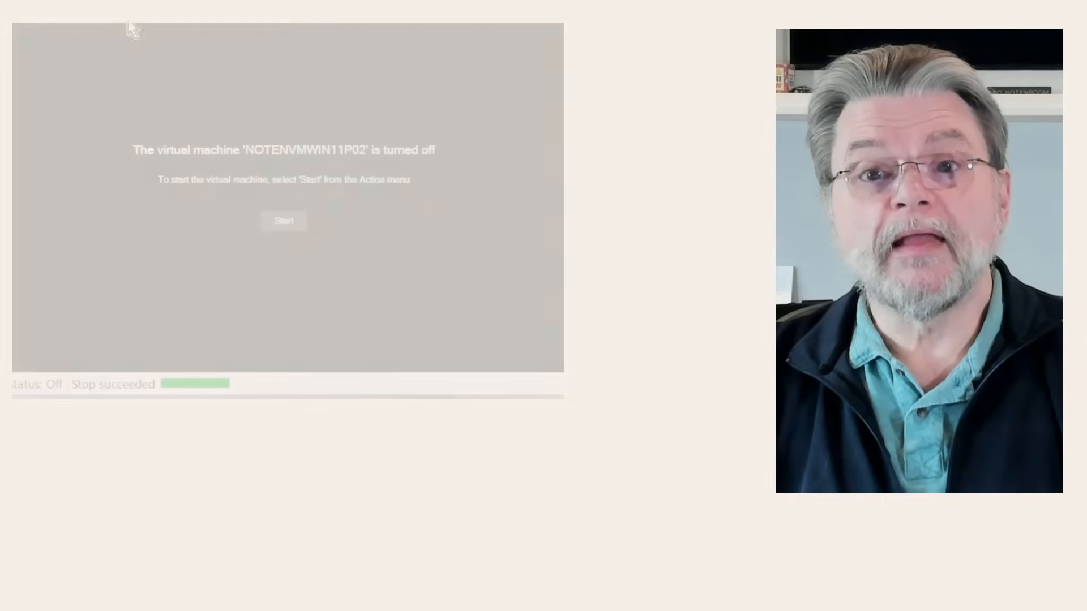
Power on the turned-off virtual machine from the Hyper-V connection window.
{"action": "left_click", "coordinate": [283, 221]}
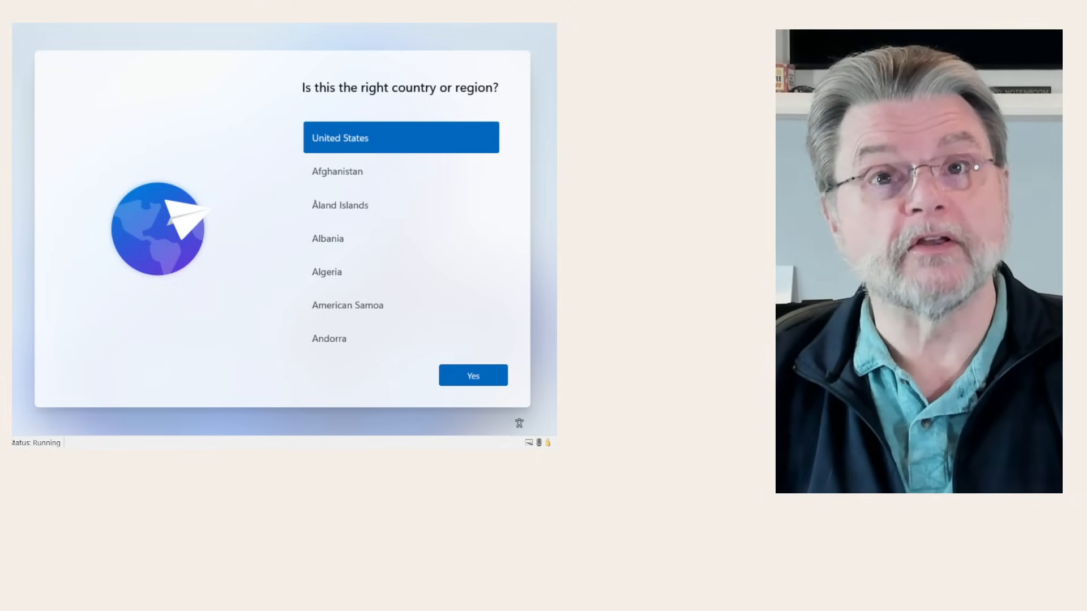
Confirm United States, sign in with the Microsoft account, and choose Set up as a new PC.
{"action": "left_click", "coordinate": [473, 375]}
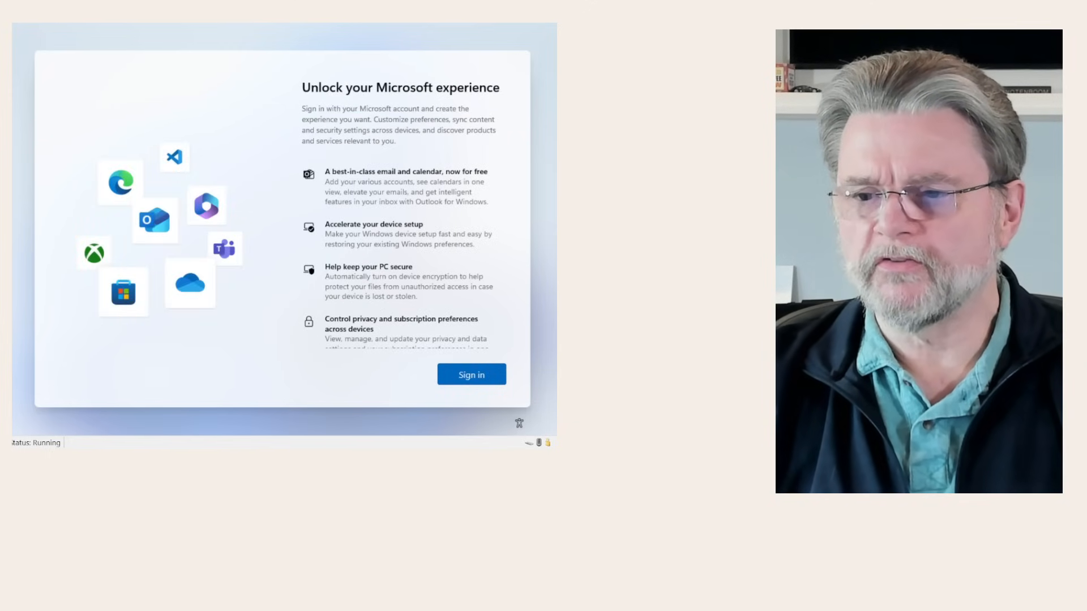
{"action": "left_click", "coordinate": [471, 375]}
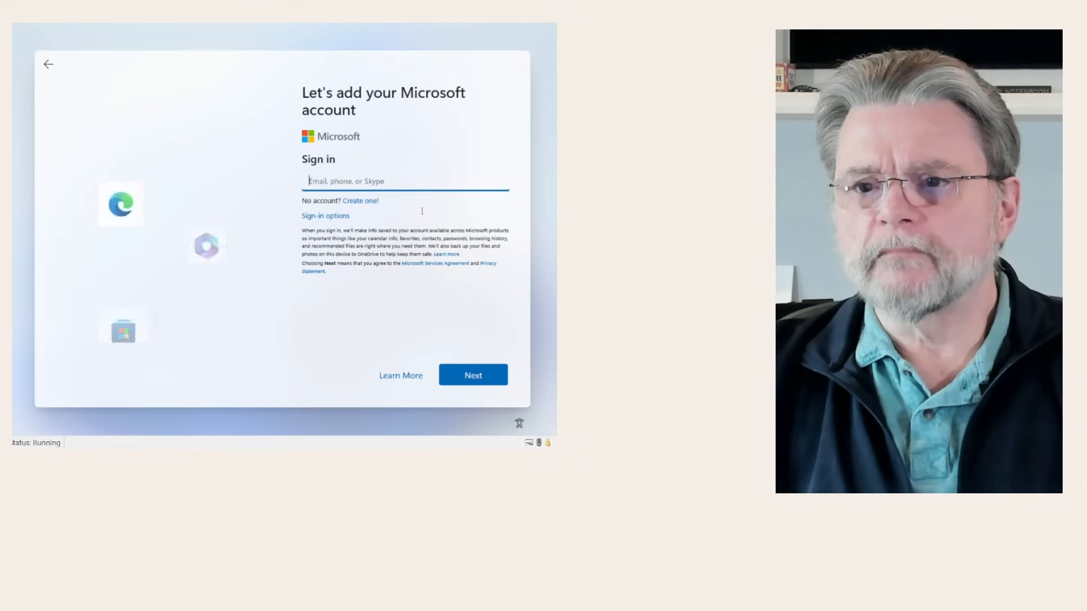
{"action": "type", "text": "as"}
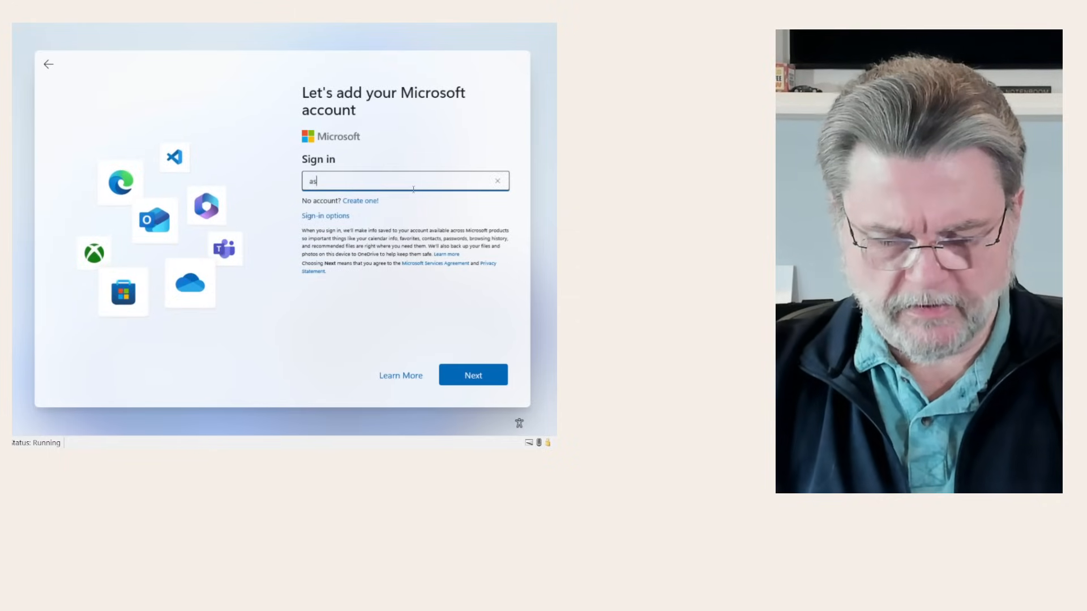
{"action": "left_click", "coordinate": [474, 375]}
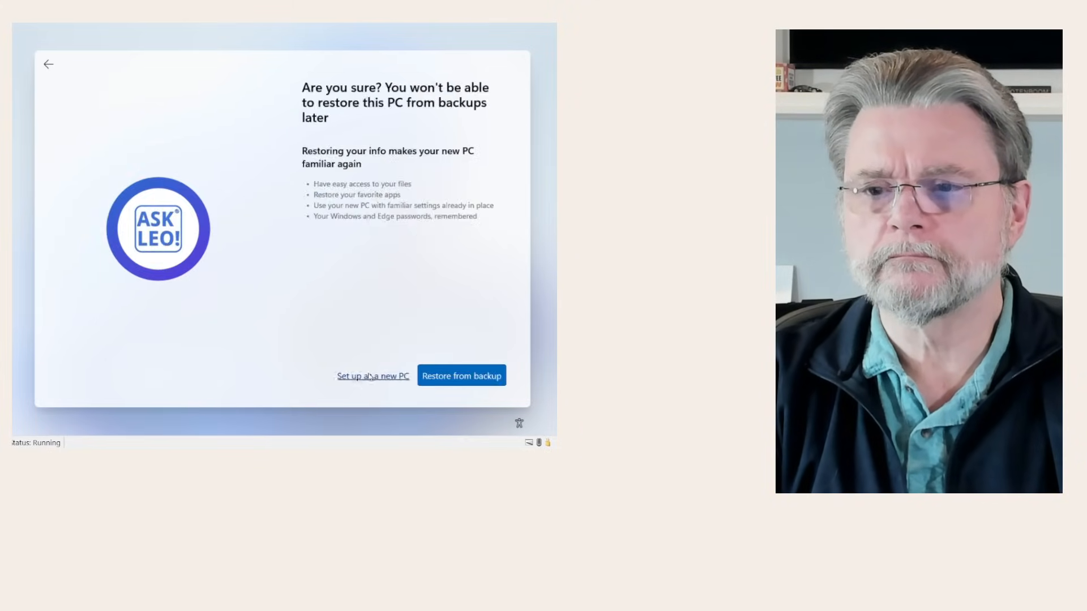
{"action": "left_click", "coordinate": [373, 376]}
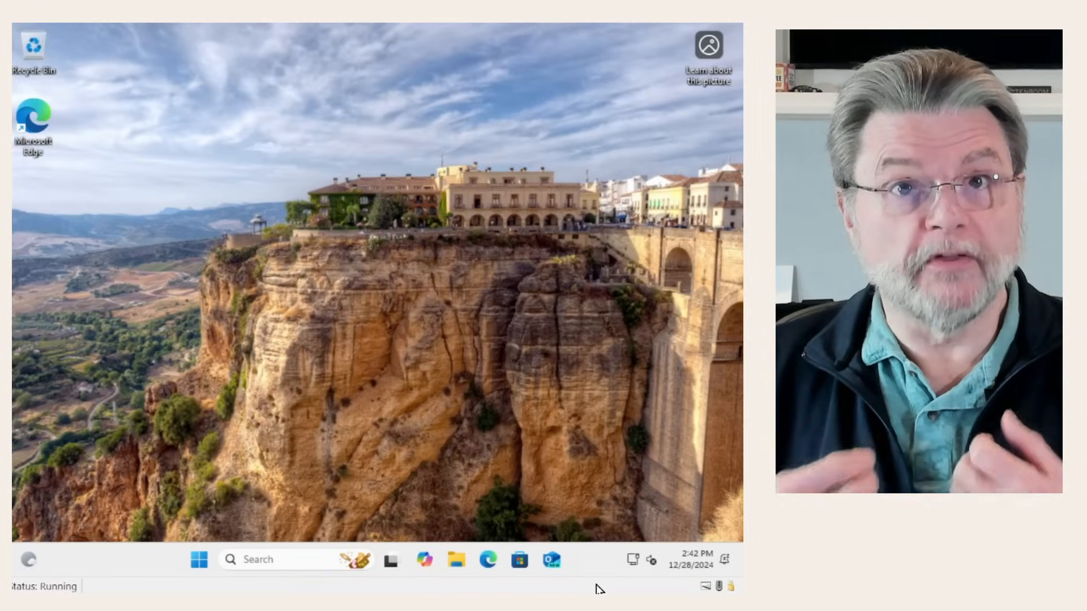
{"action": "left_click", "coordinate": [487, 559]}
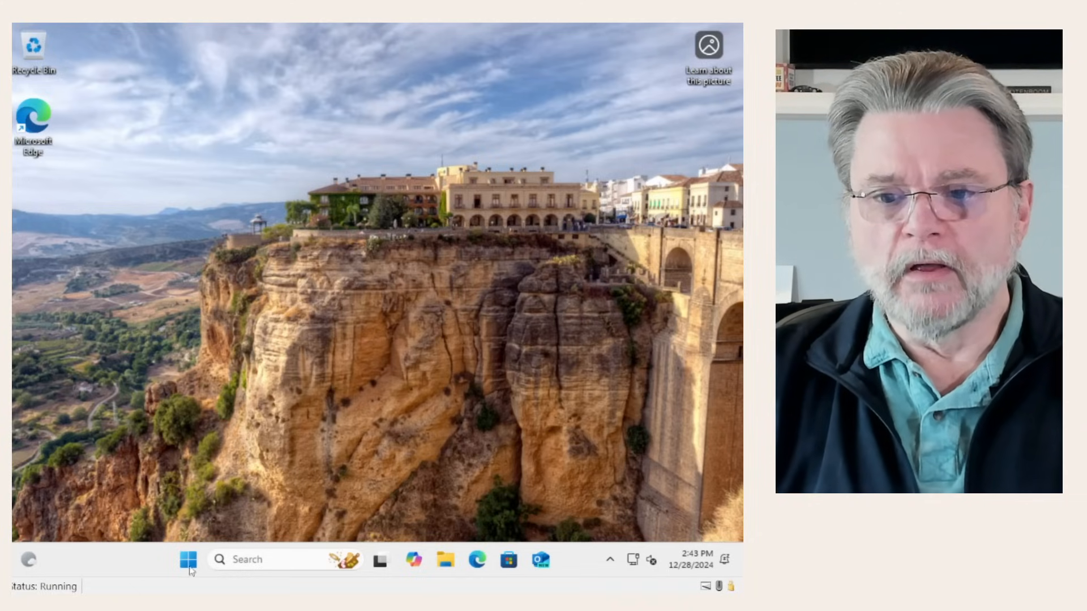
{"action": "left_click", "coordinate": [187, 560]}
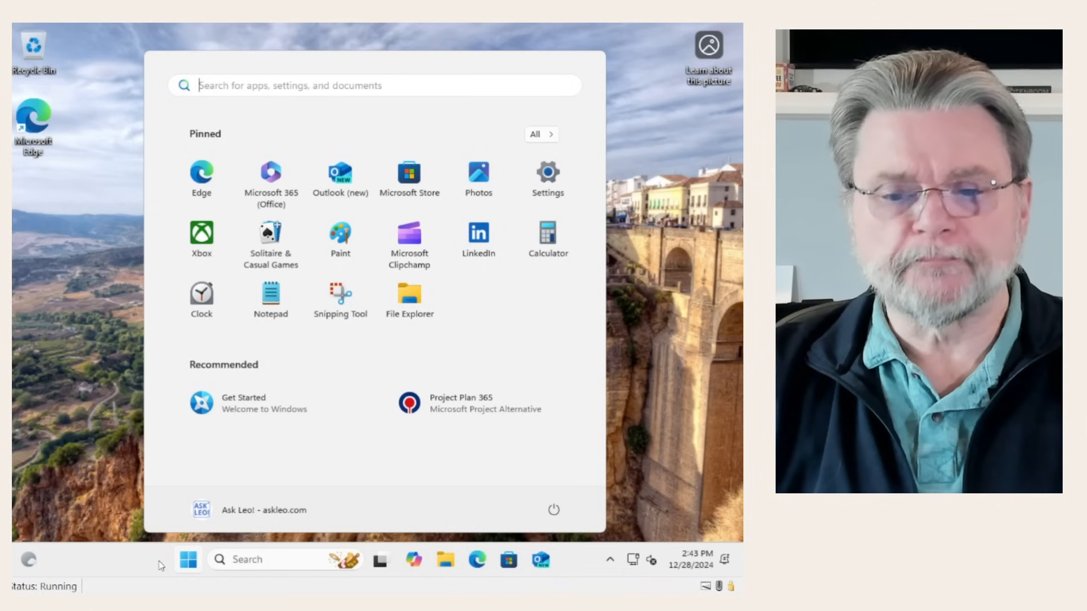
{"action": "left_click", "coordinate": [187, 559]}
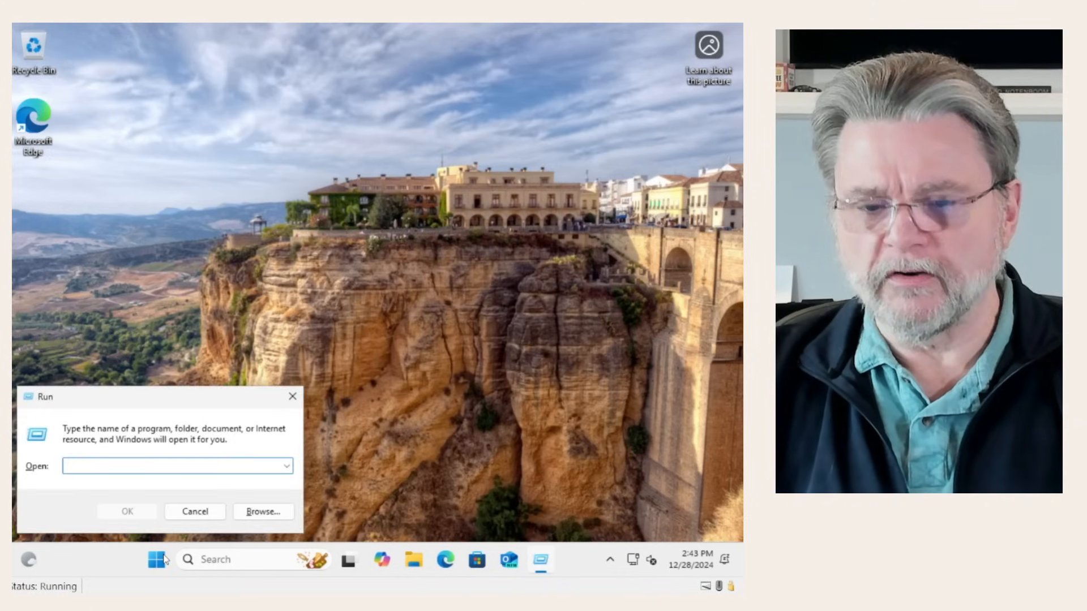
{"action": "type", "text": "tp"}
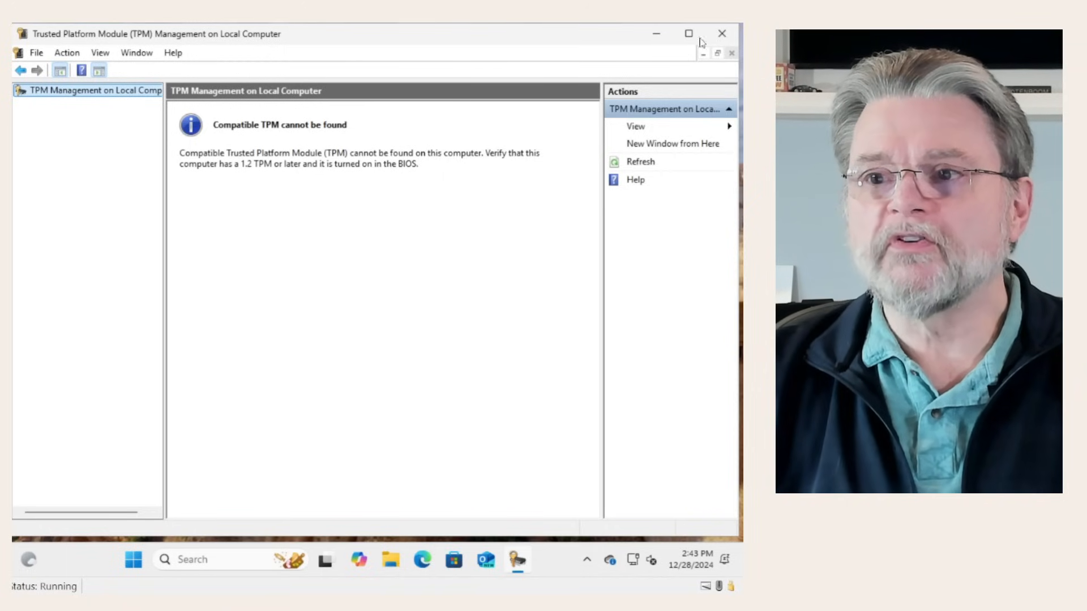
{"action": "left_click", "coordinate": [721, 33]}
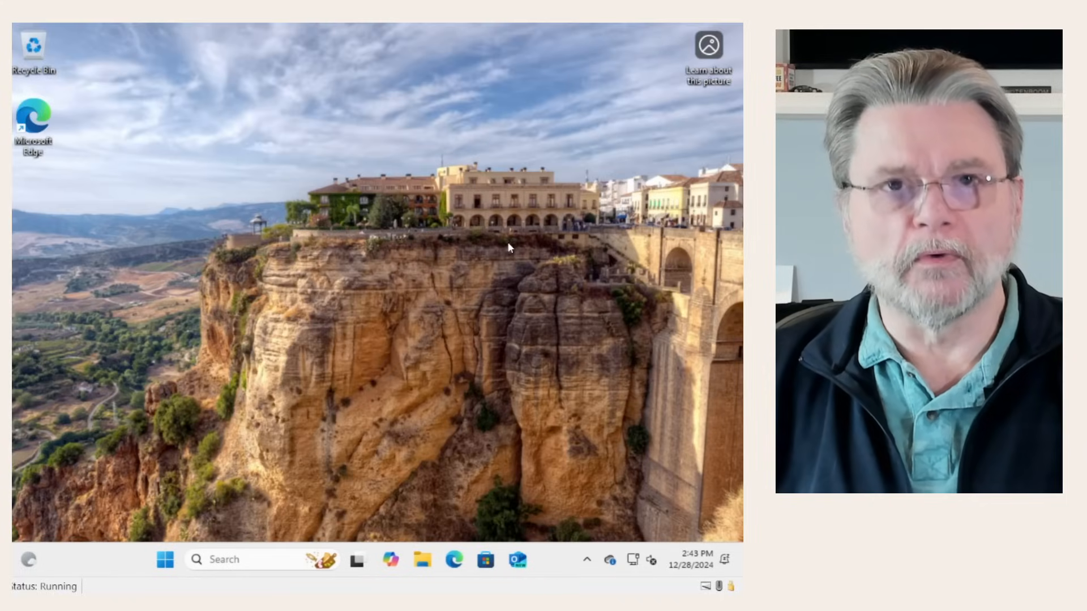